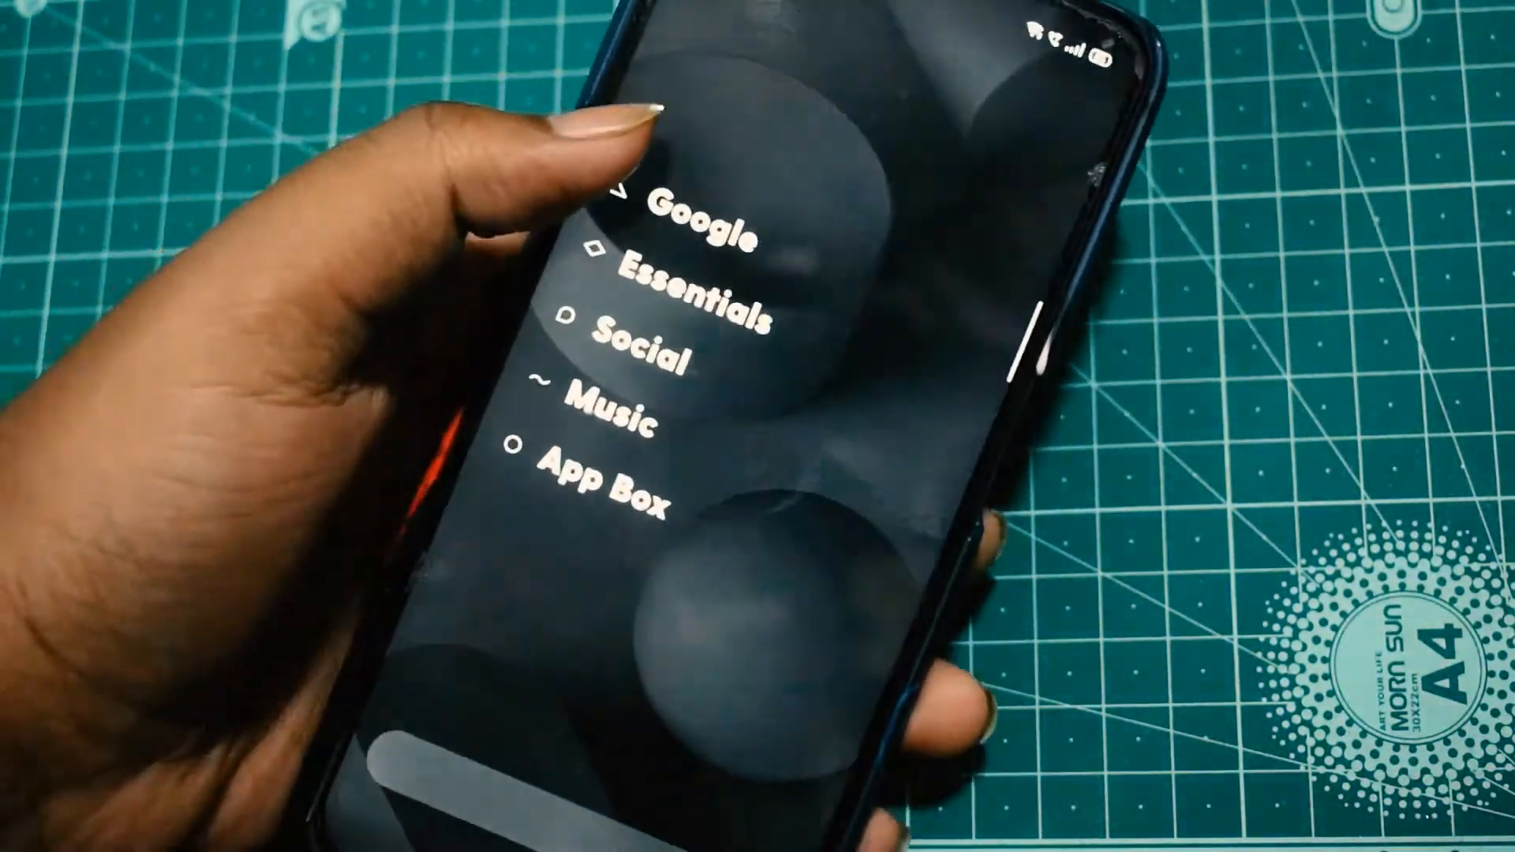
Expand the Google, Essentials, Social and Music drawer headings to show their app tiles
click(697, 222)
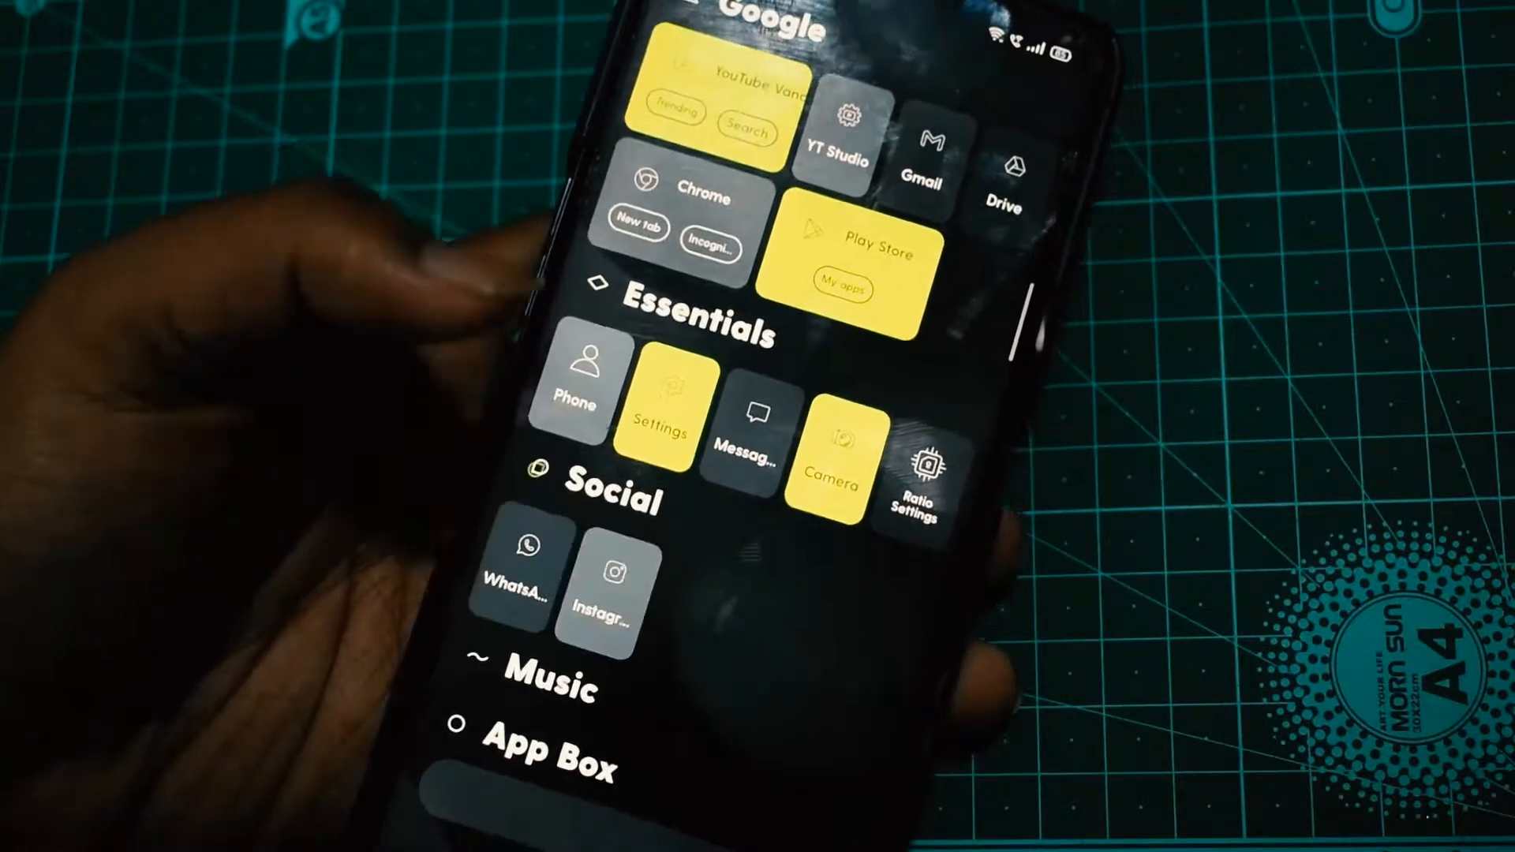
scroll(down, 3)
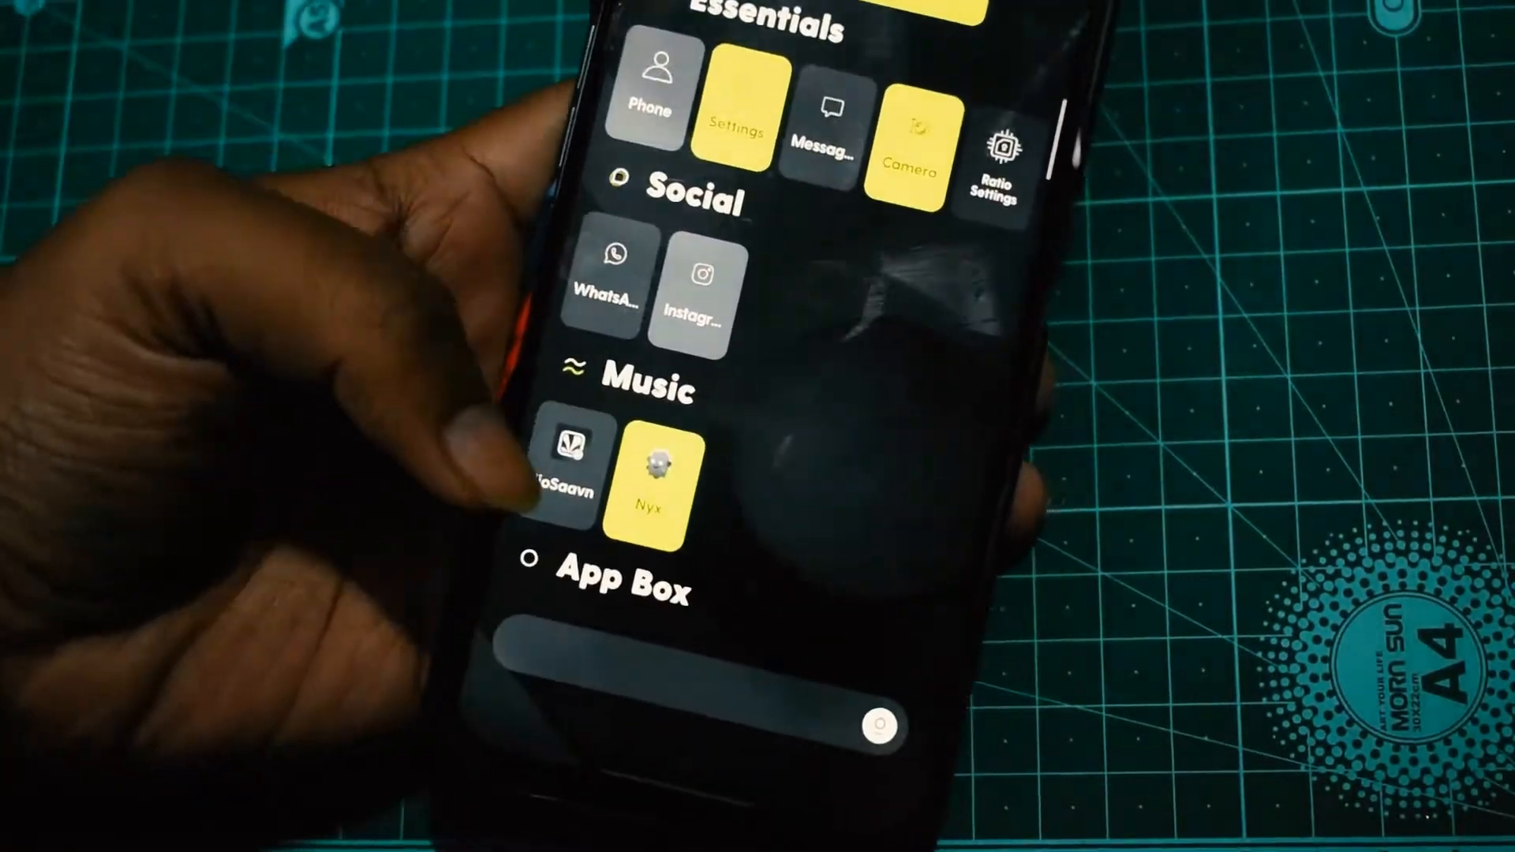
click(623, 589)
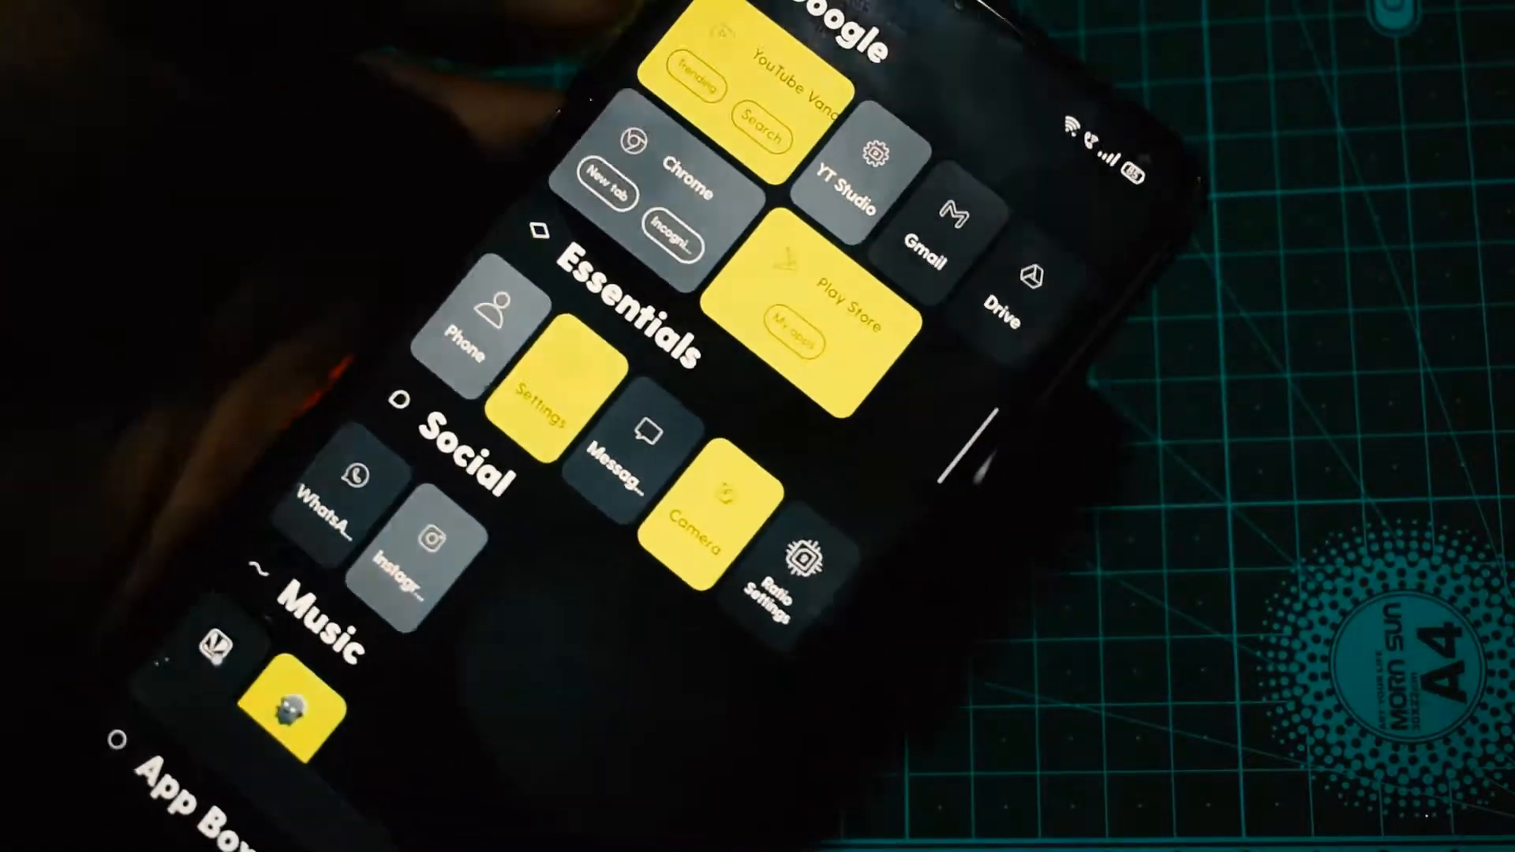
scroll(down, 3)
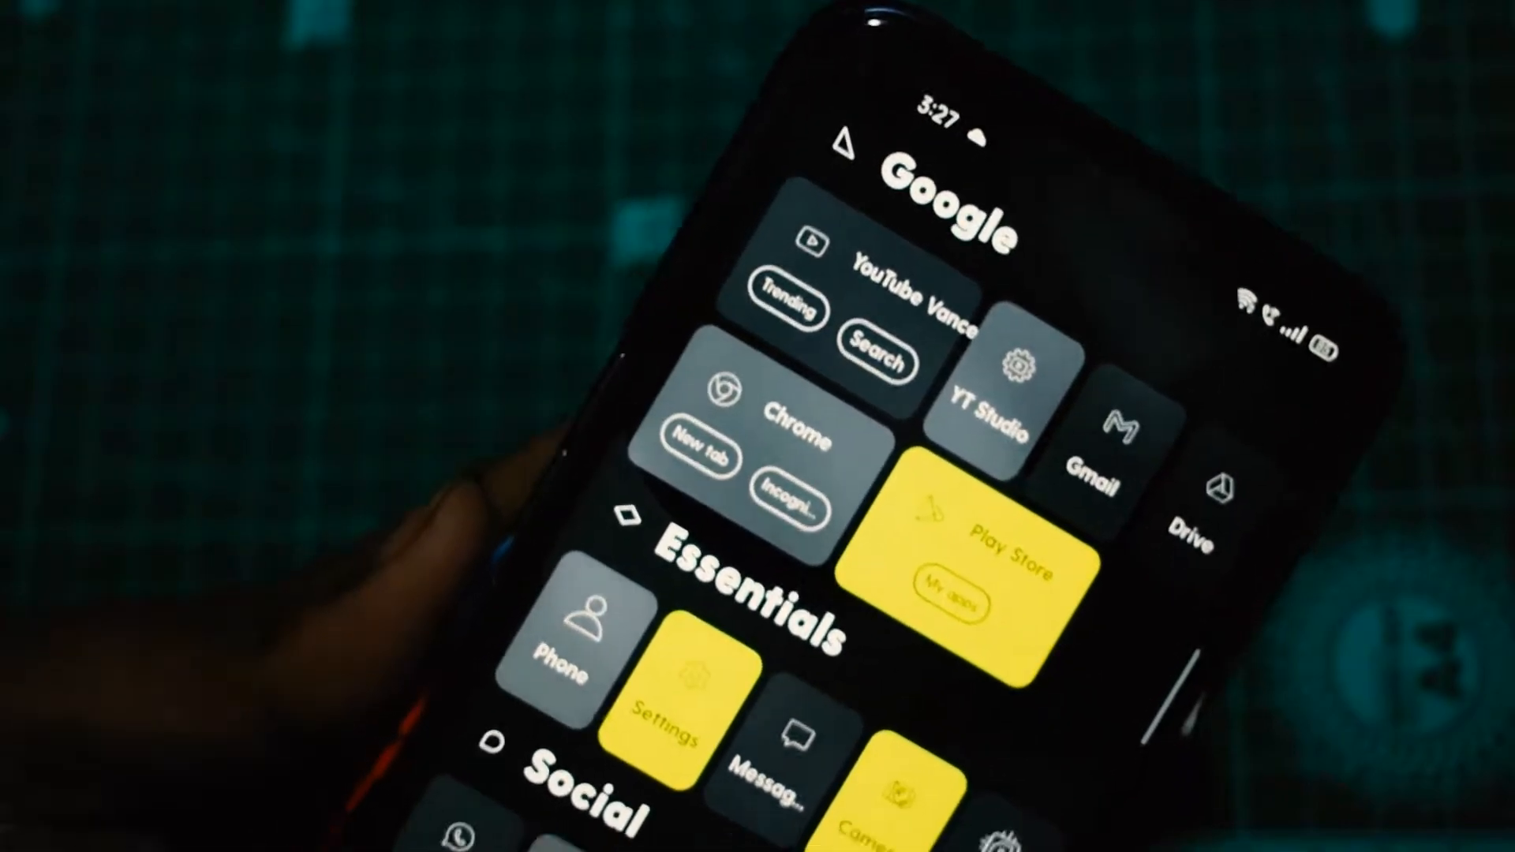
scroll(down, 3)
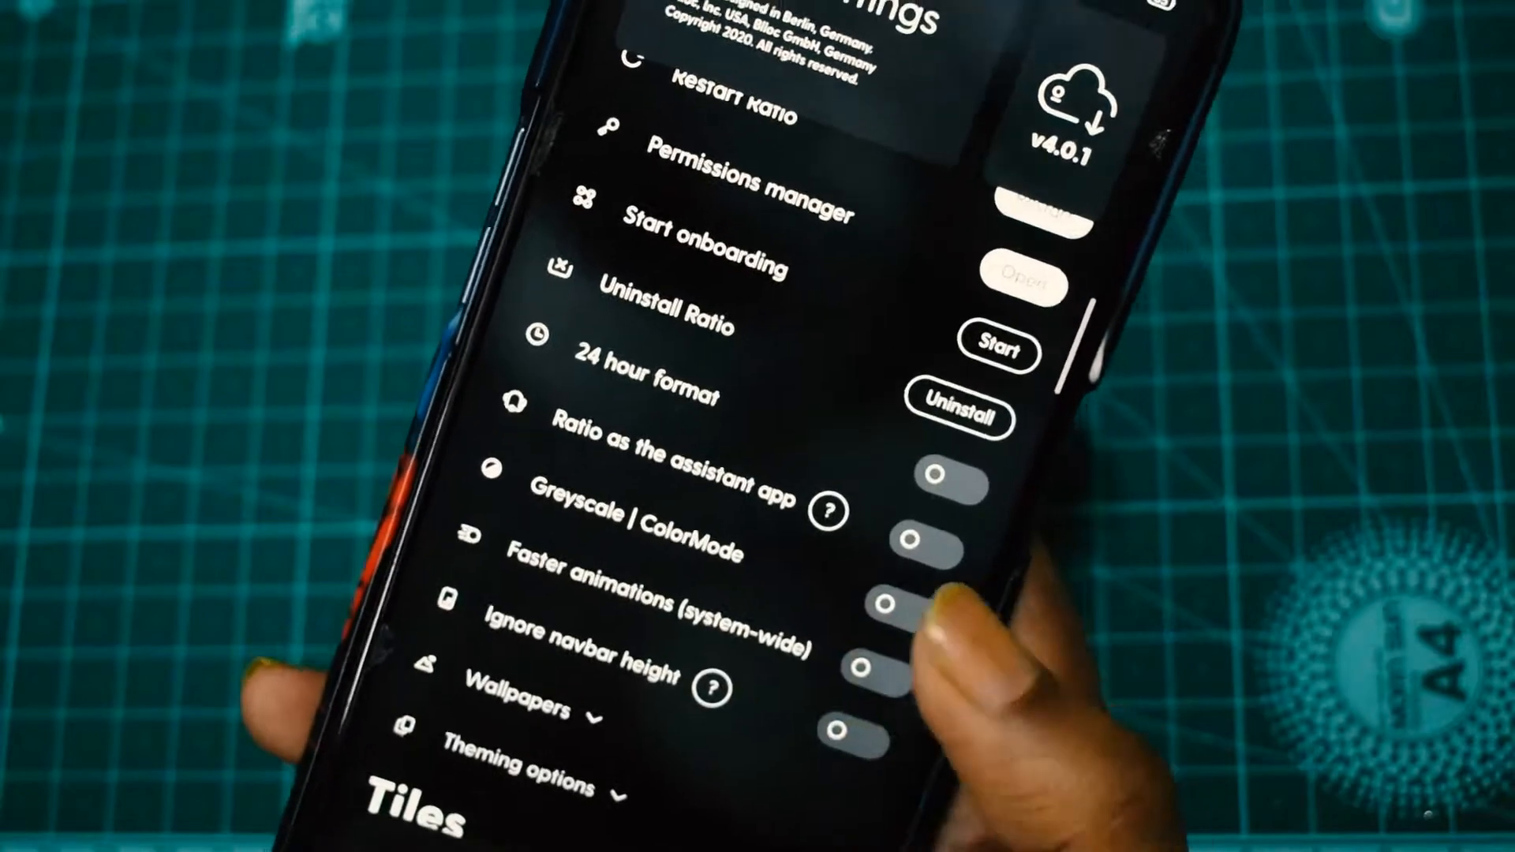
Expand Wallpapers to show choices like Concrete and Translucent, then scroll to the Tiles settings
scroll(down, 3)
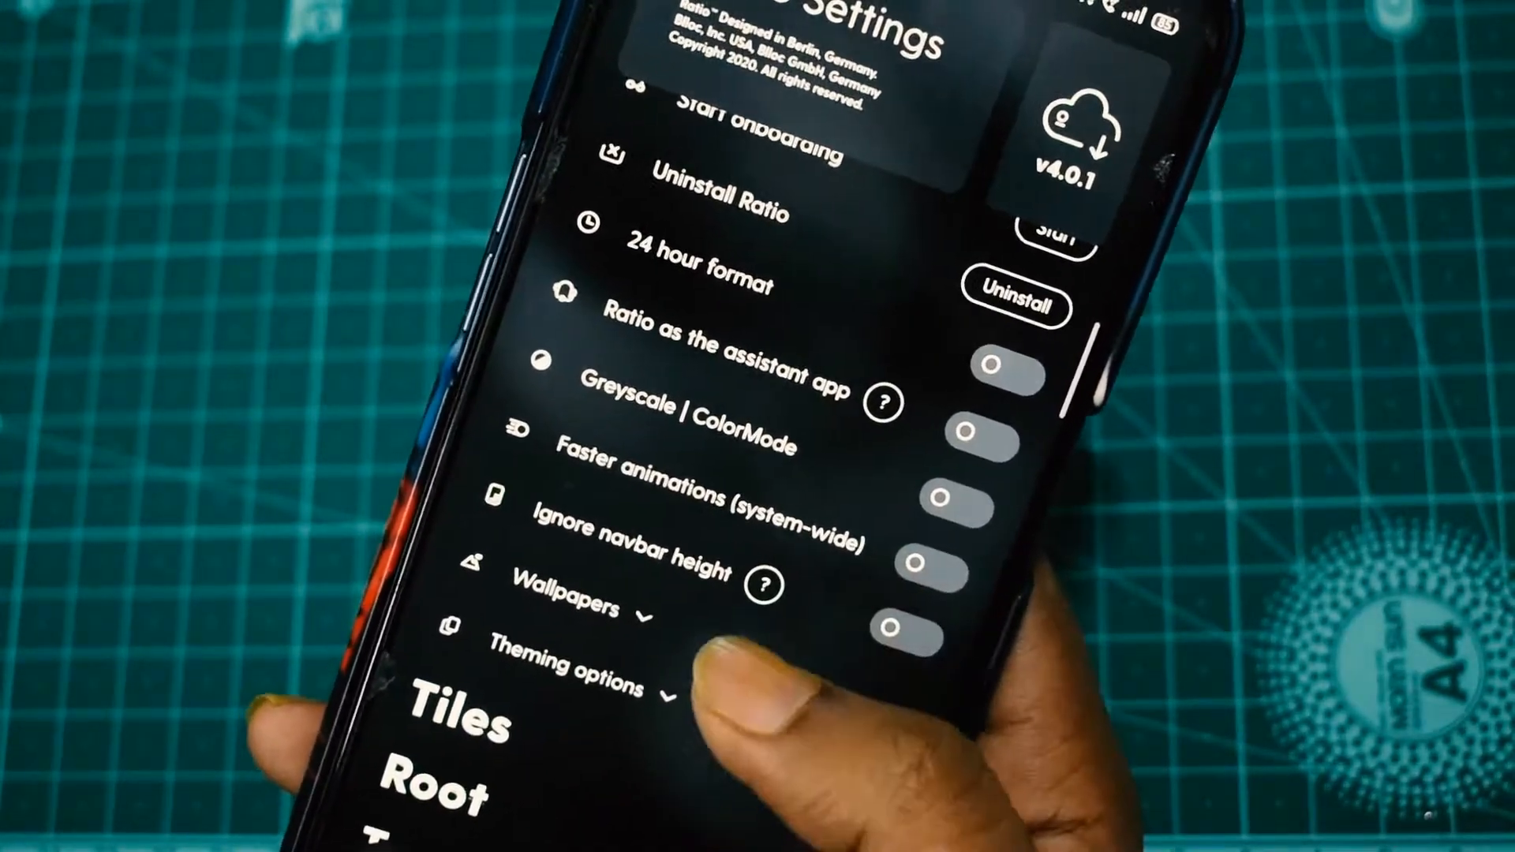
click(580, 607)
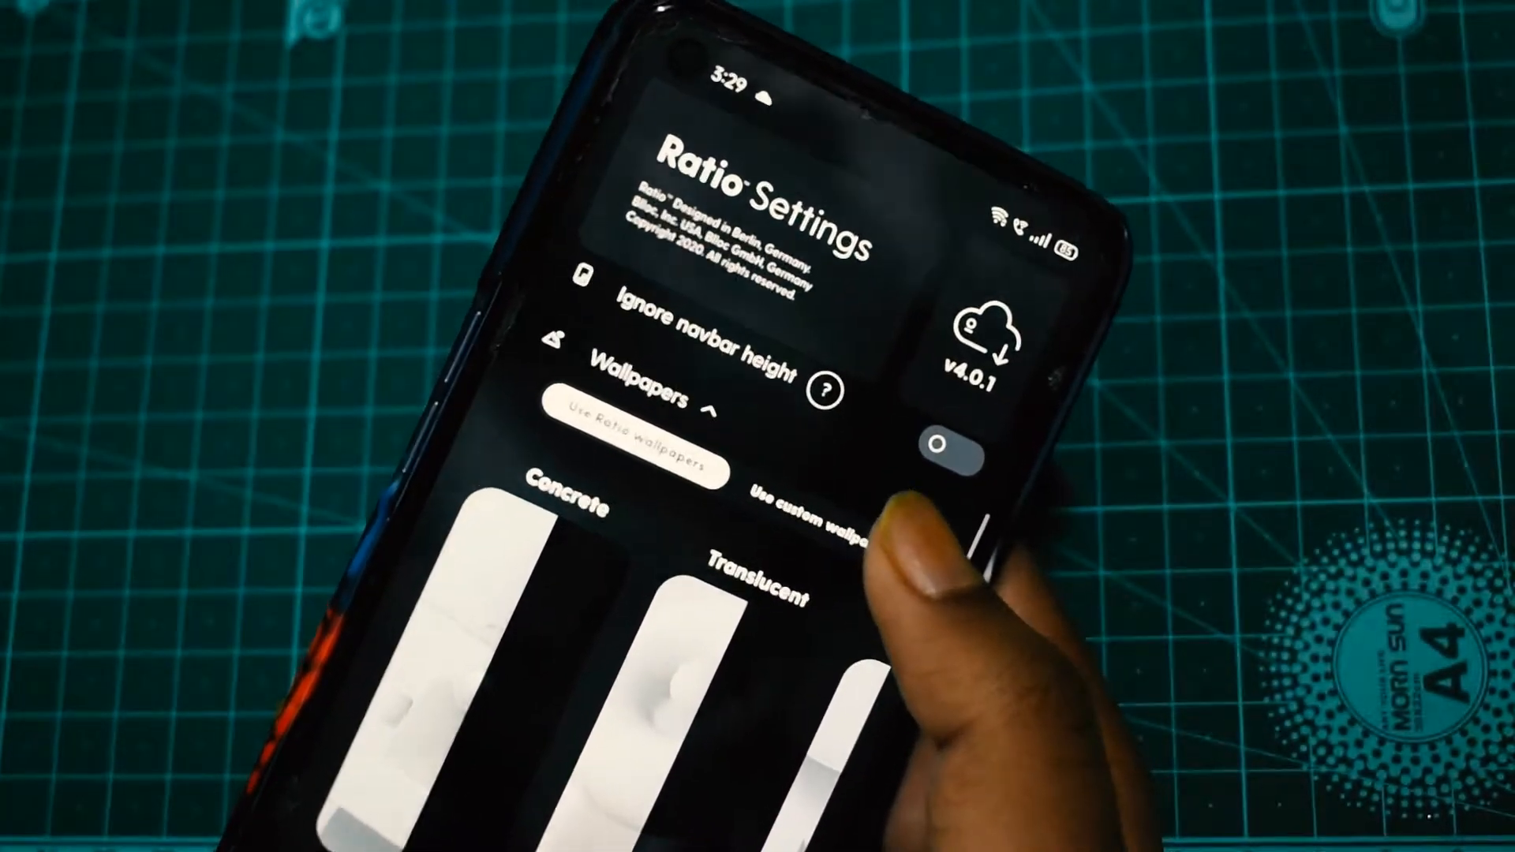
scroll(down, 3)
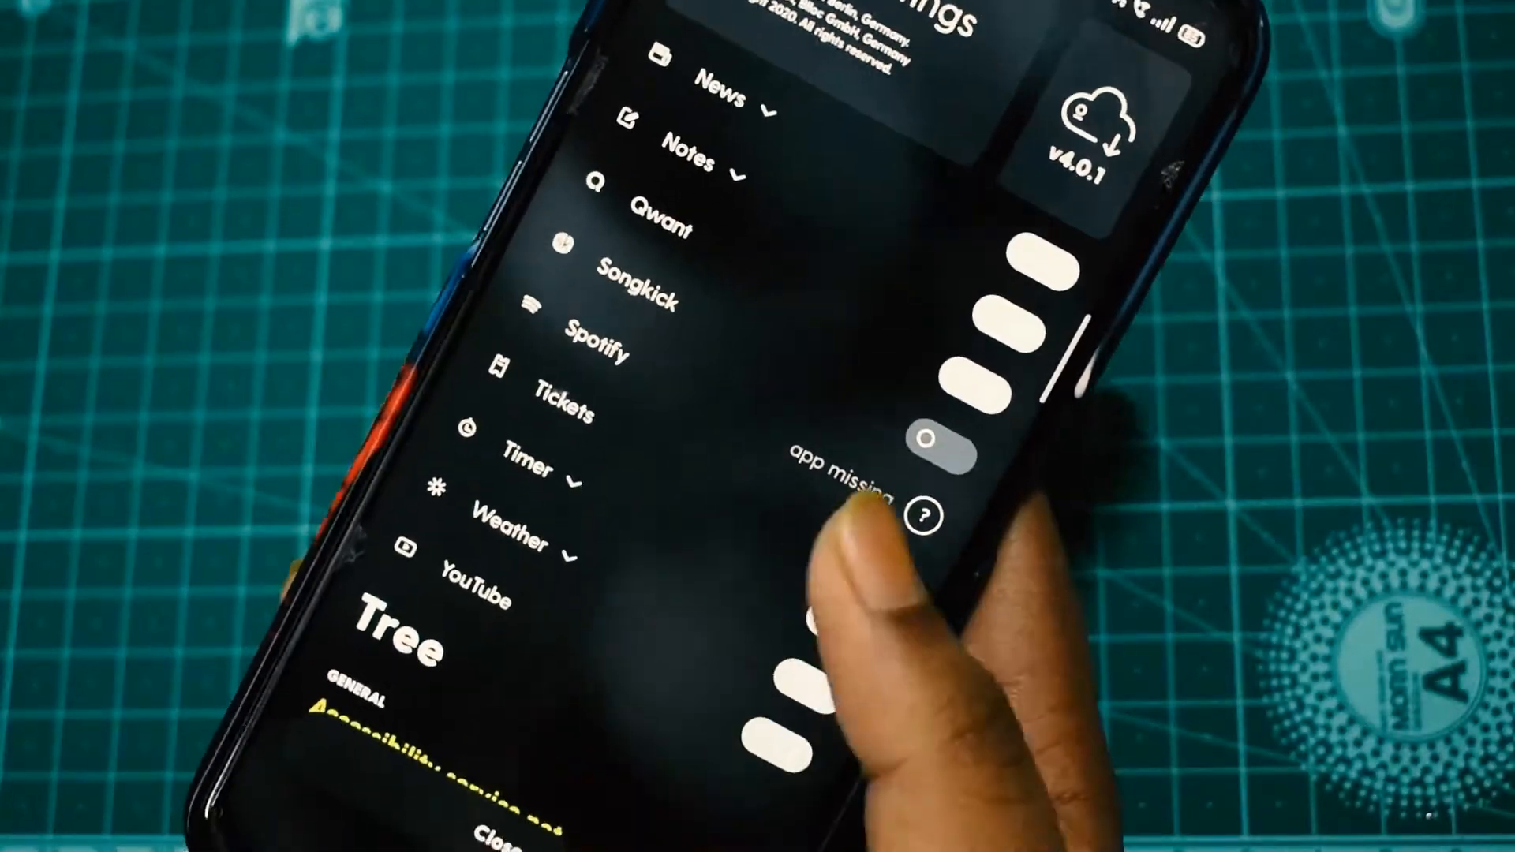
scroll(up, 3)
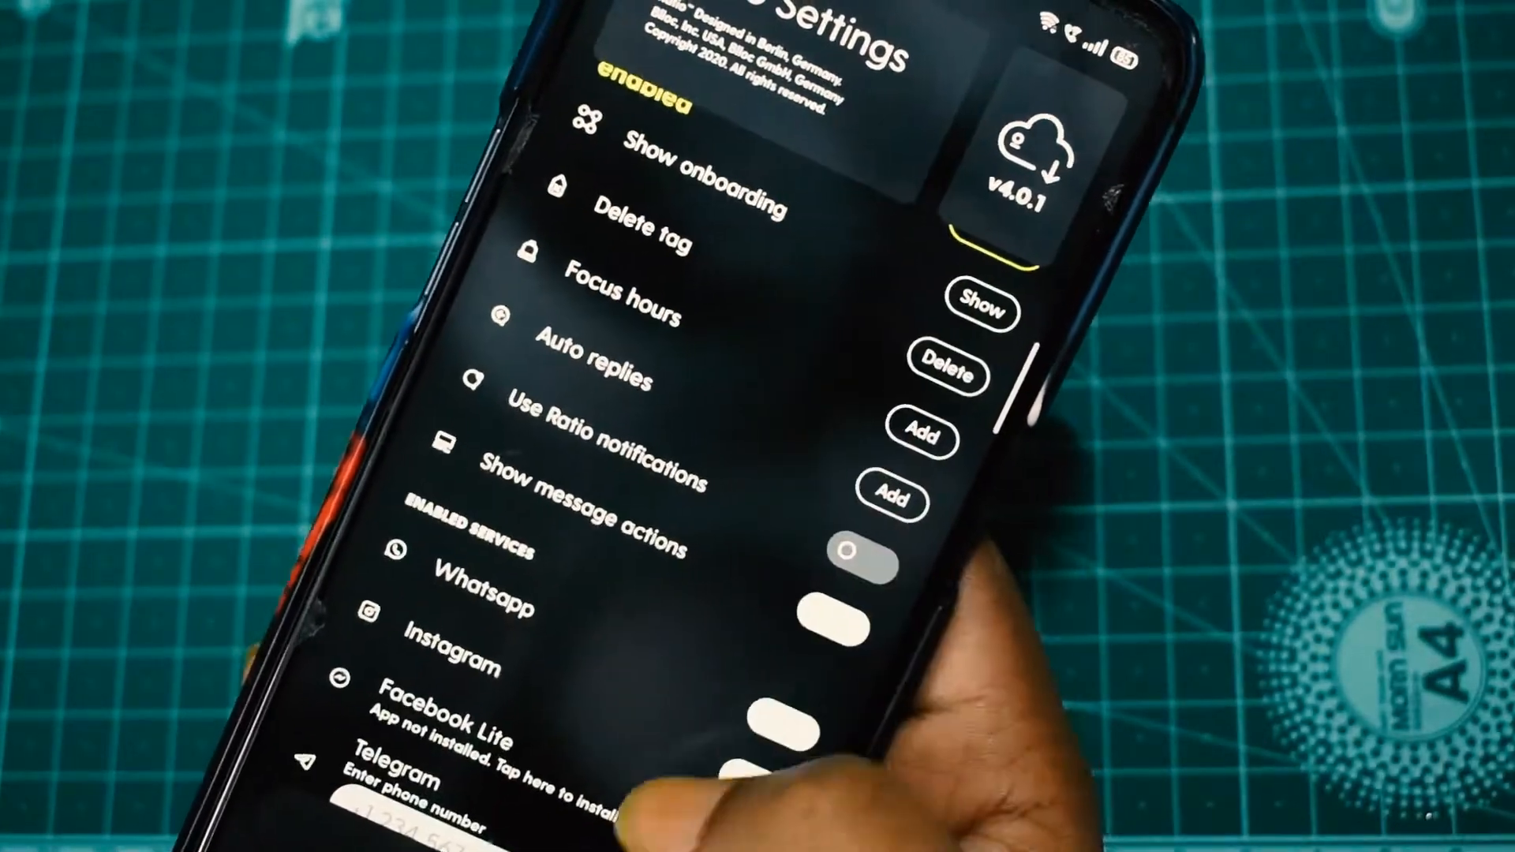
scroll(down, 3)
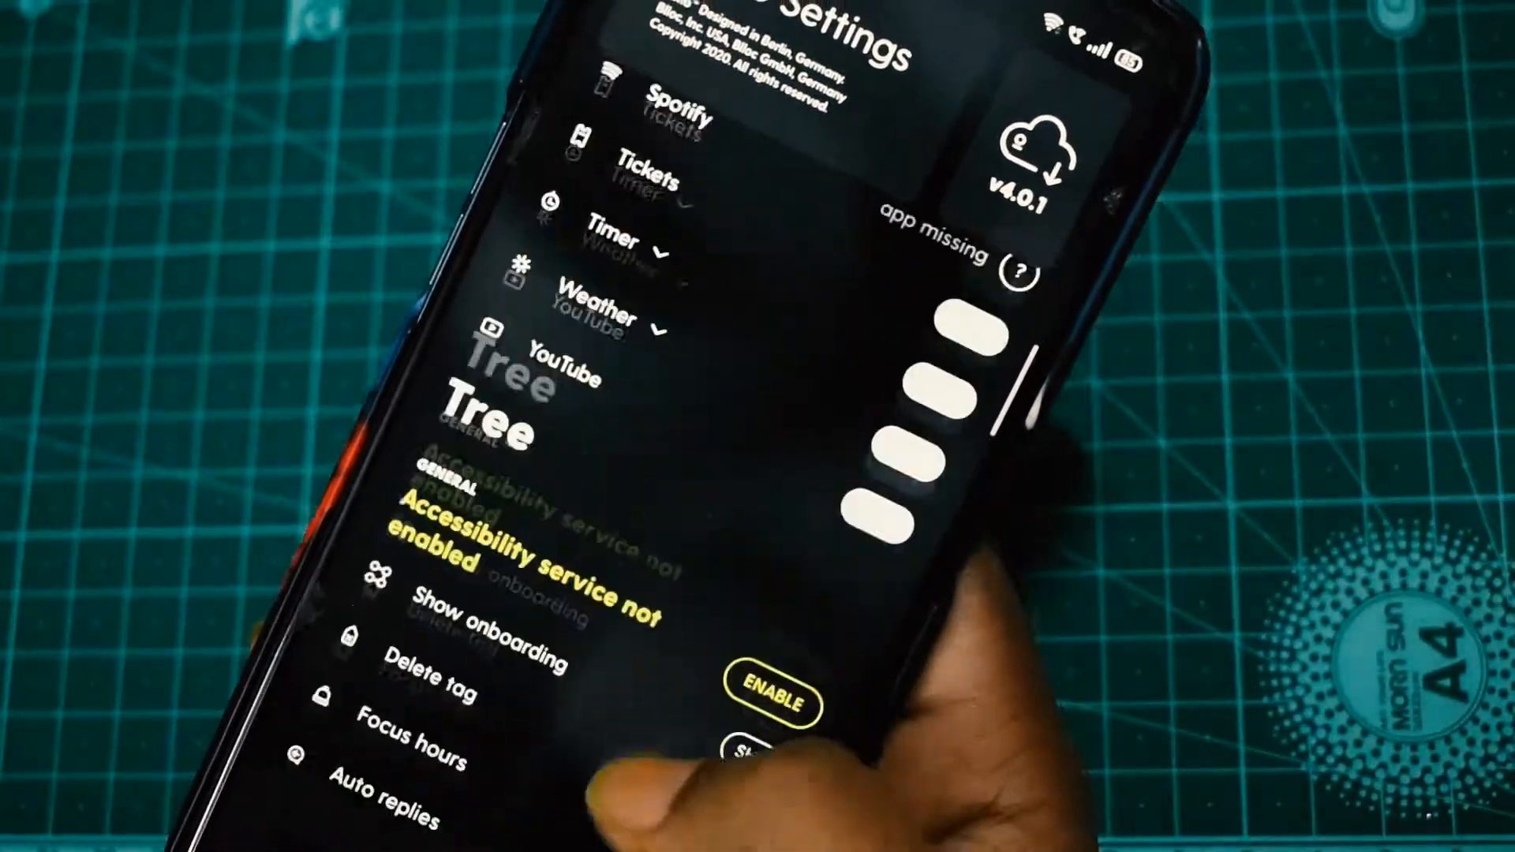
scroll(up, 3)
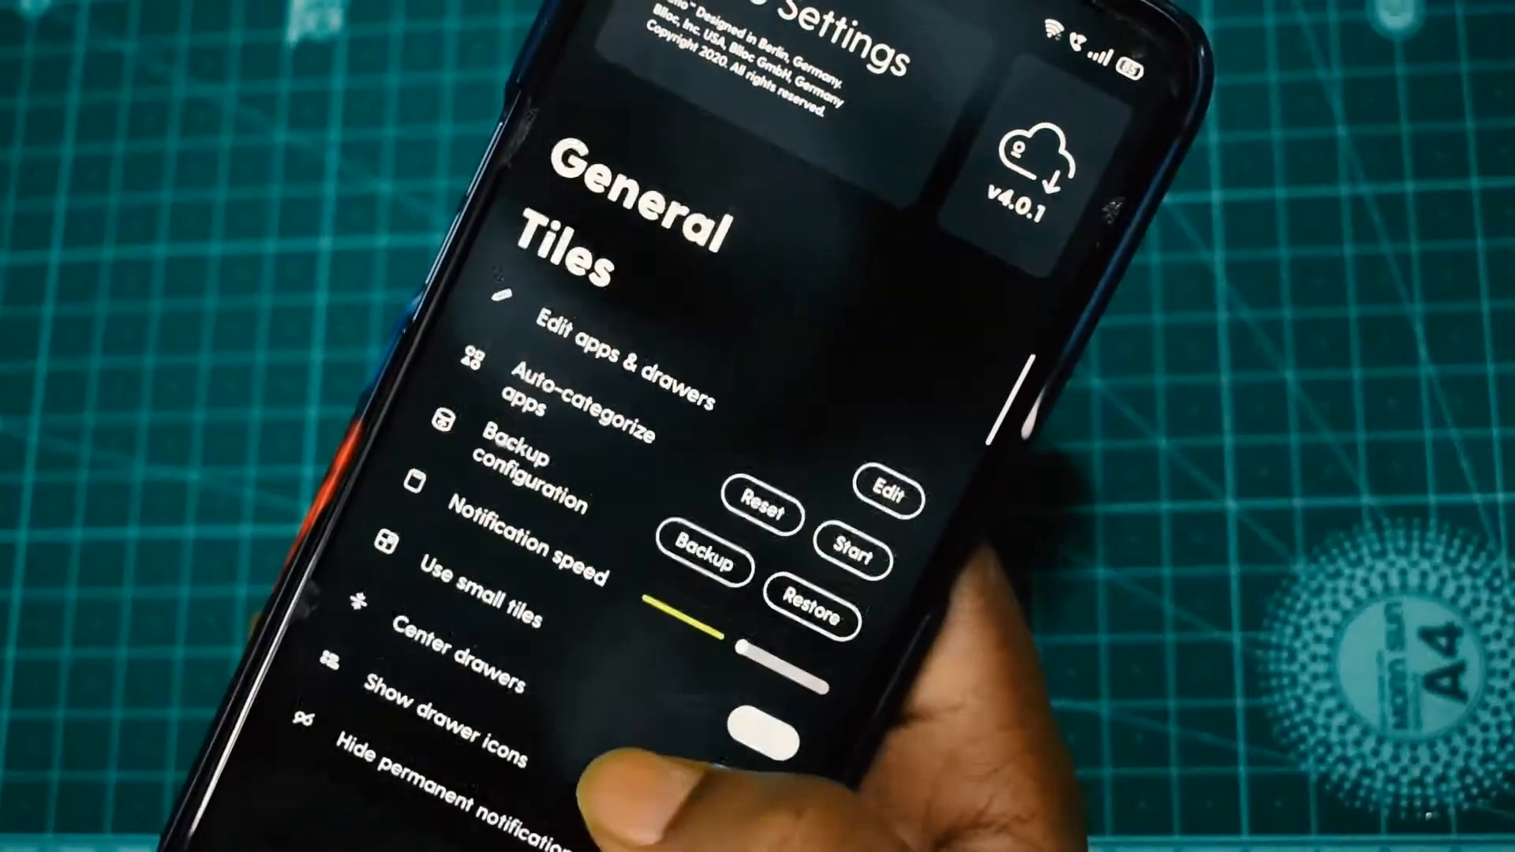